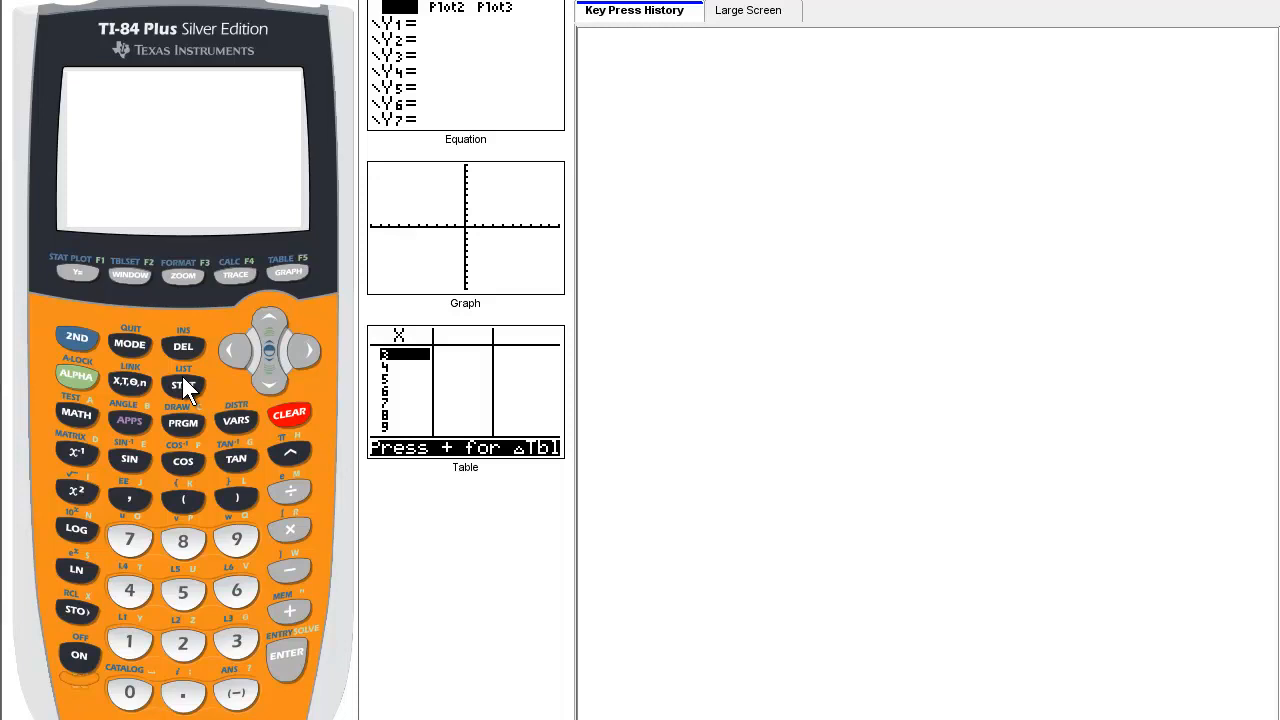
mouse_move(228, 432)
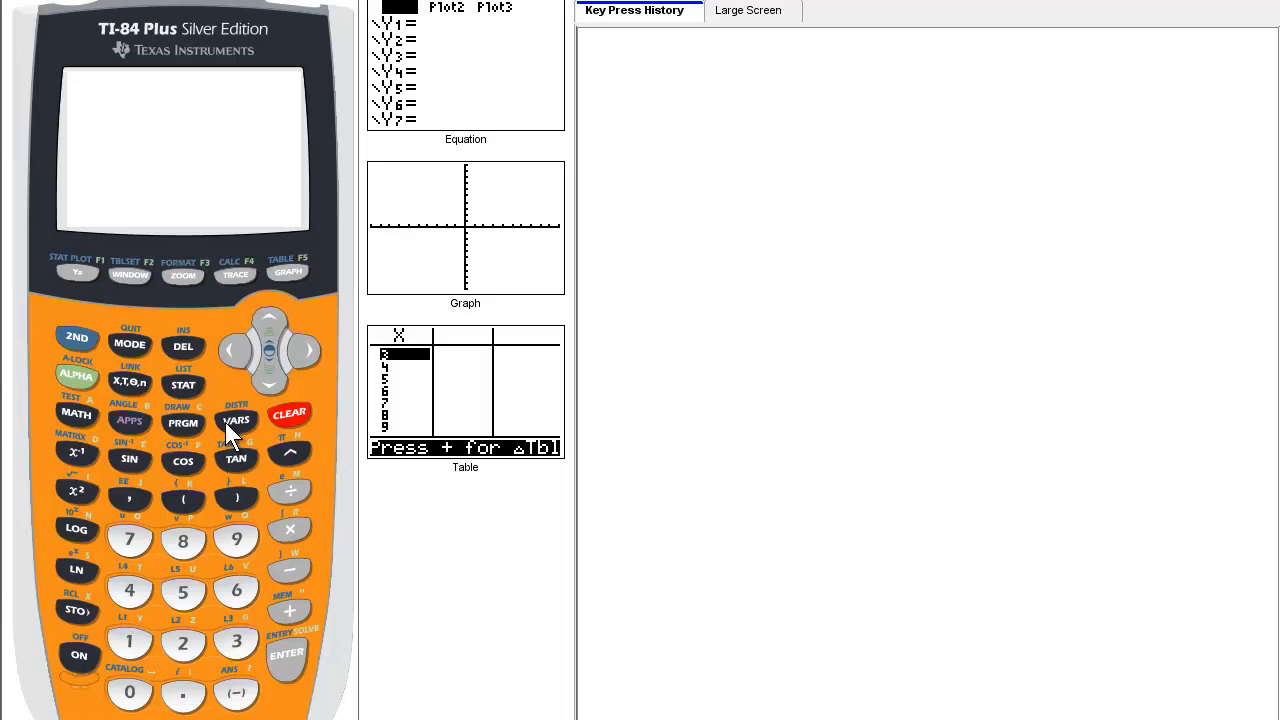
mouse_move(232, 447)
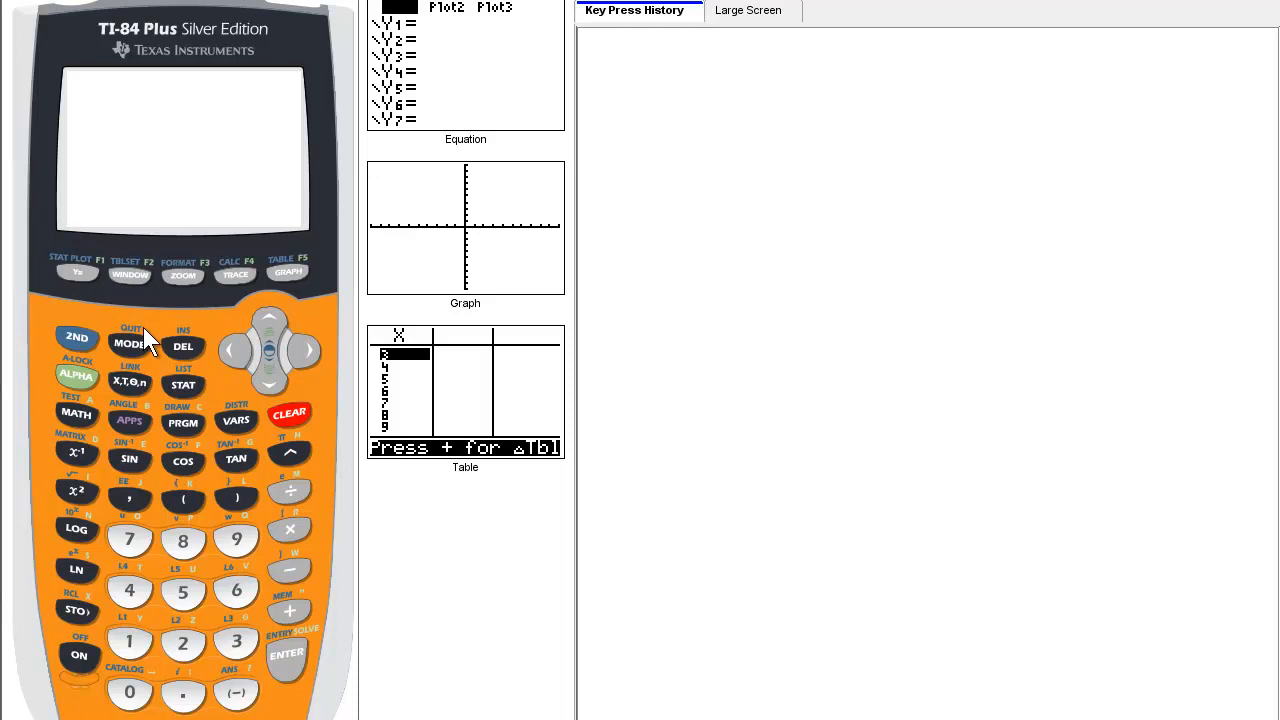
mouse_move(243, 440)
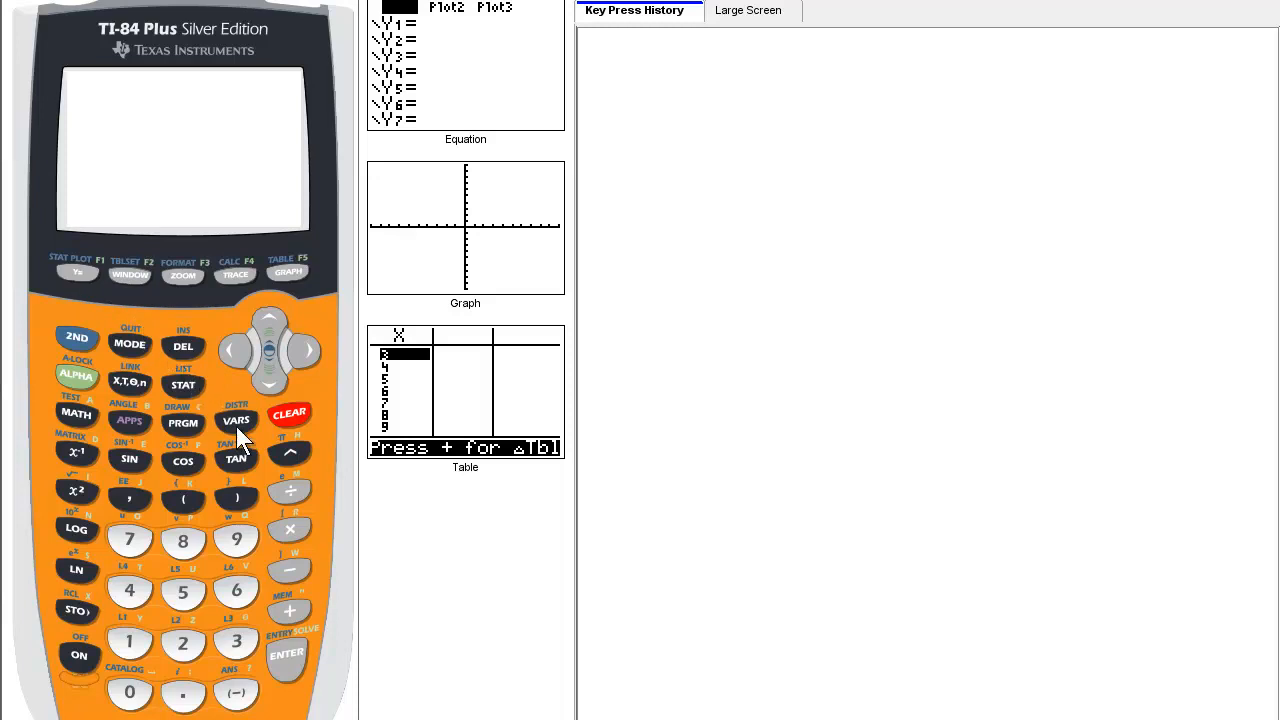